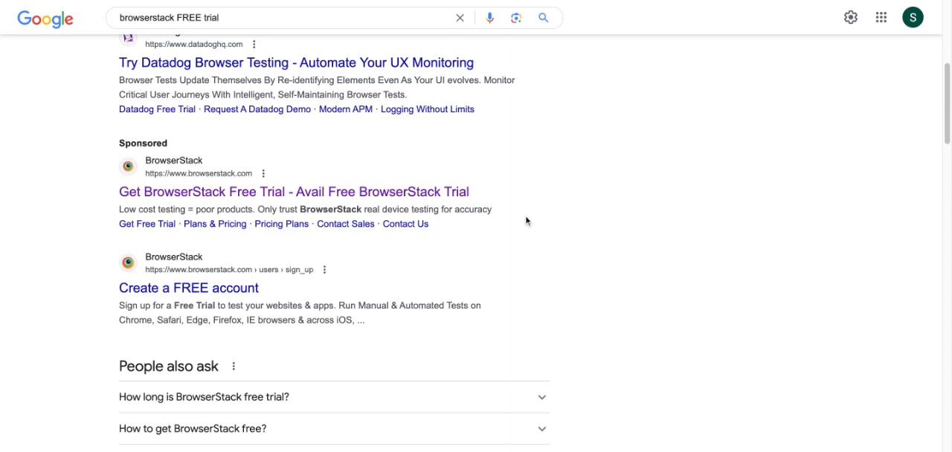
mouse_move(349, 192)
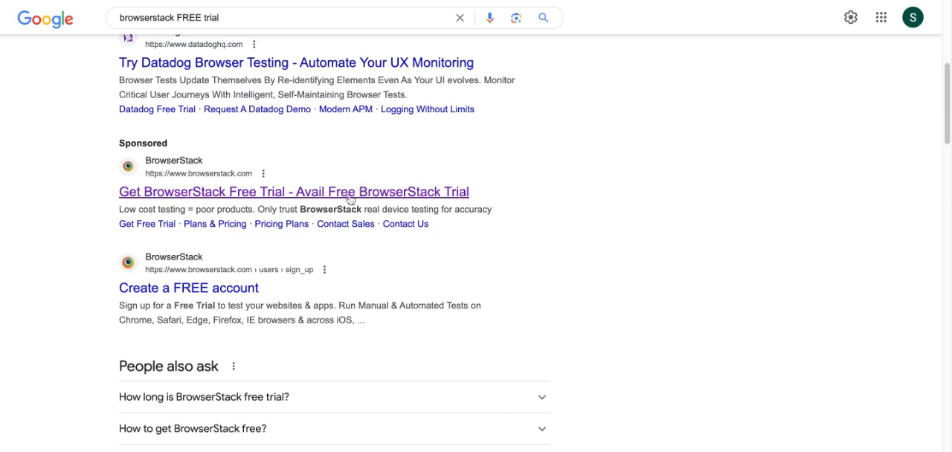
Reach the Create a FREE Account page and highlight the Instant Access to Real Devices feature
click(188, 288)
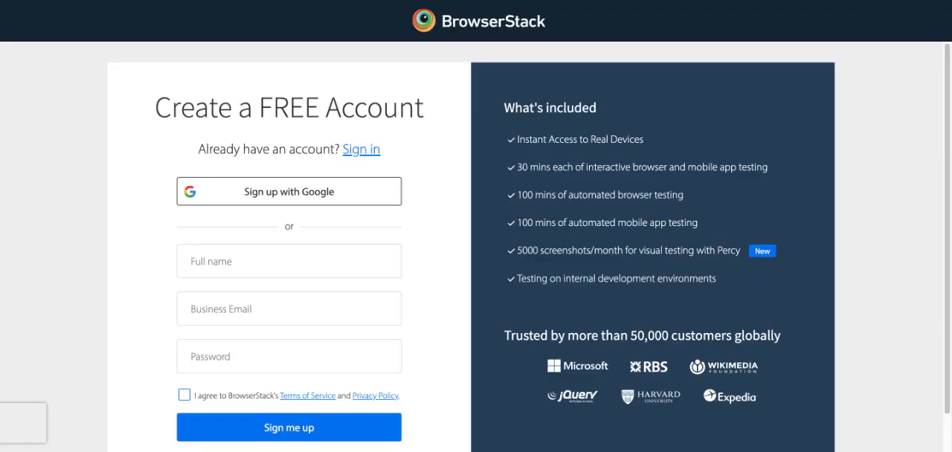
scroll(down, 3)
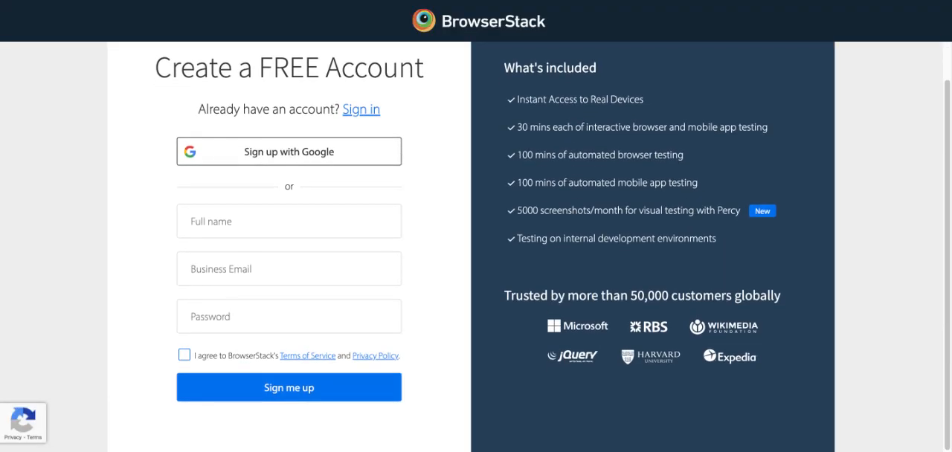
mouse_move(378, 202)
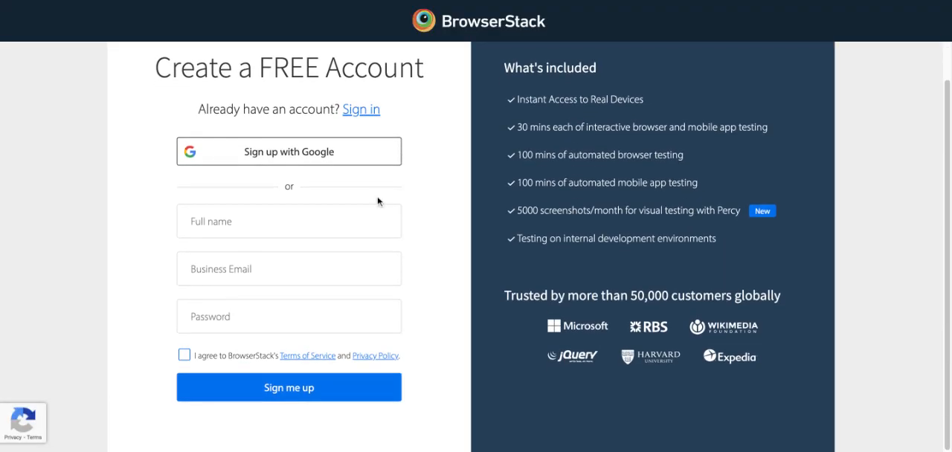
mouse_move(601, 104)
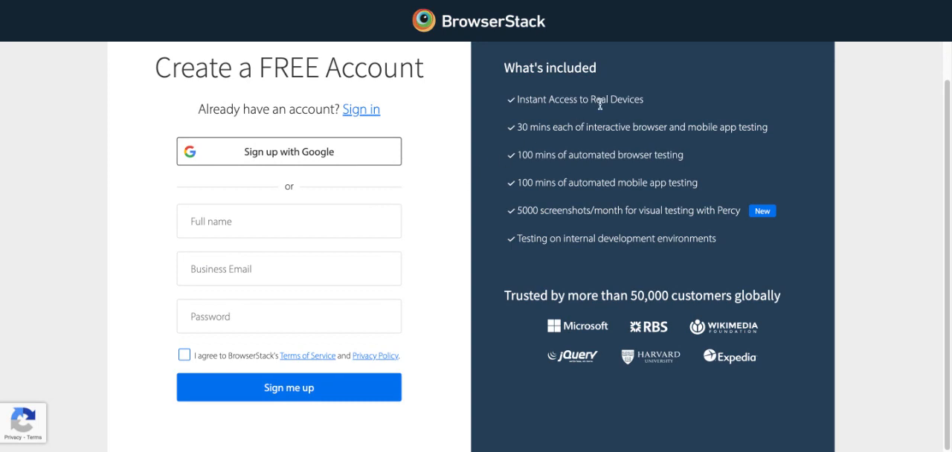
double_click(580, 98)
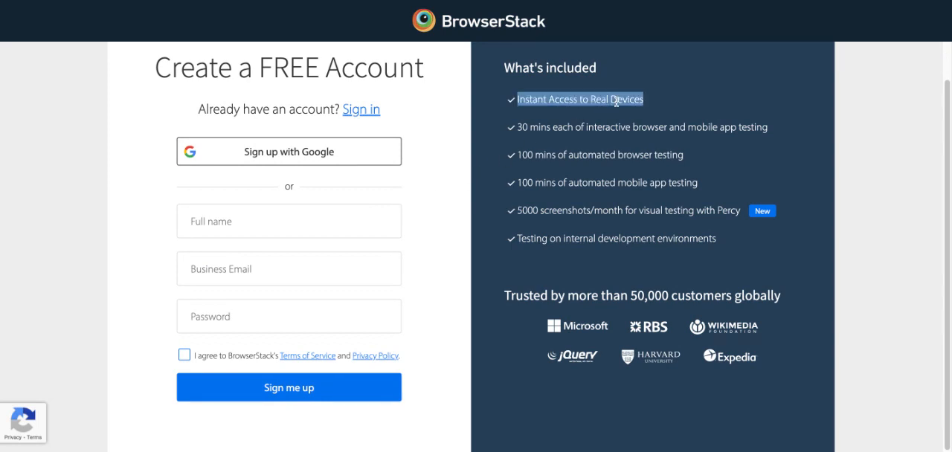
mouse_move(614, 98)
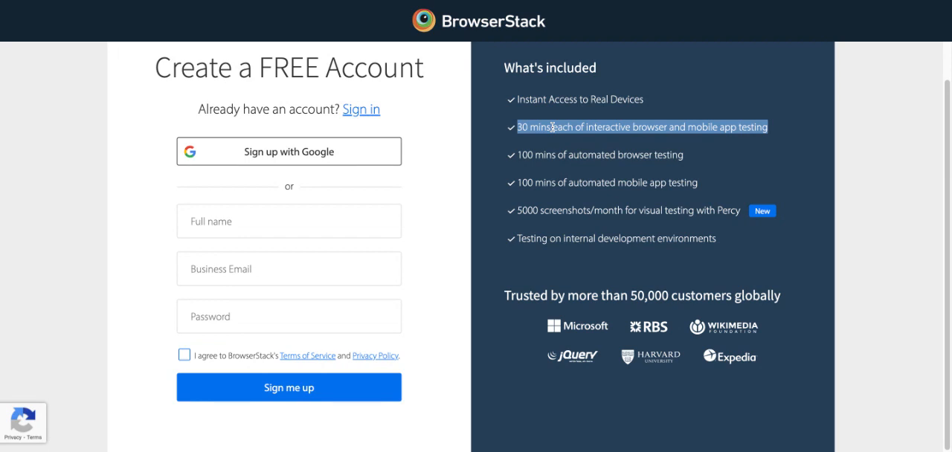
mouse_move(554, 154)
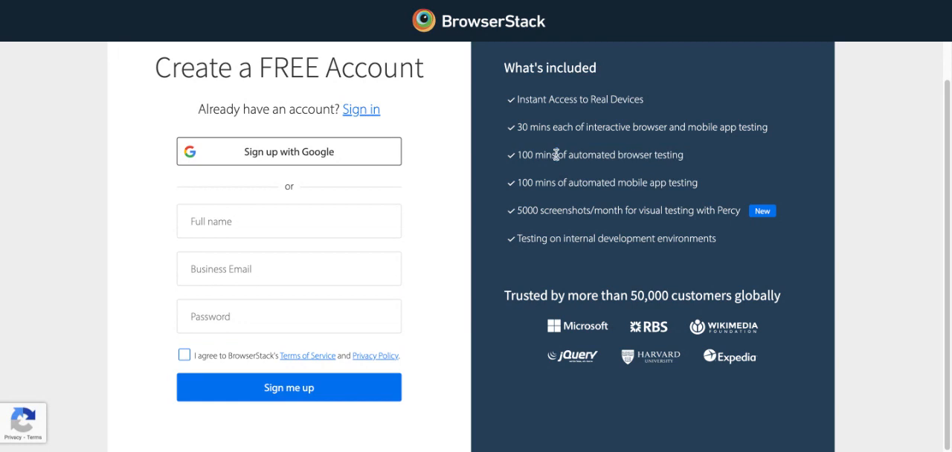
Highlight the '100 mins of automated browser testing' feature line
double_click(599, 154)
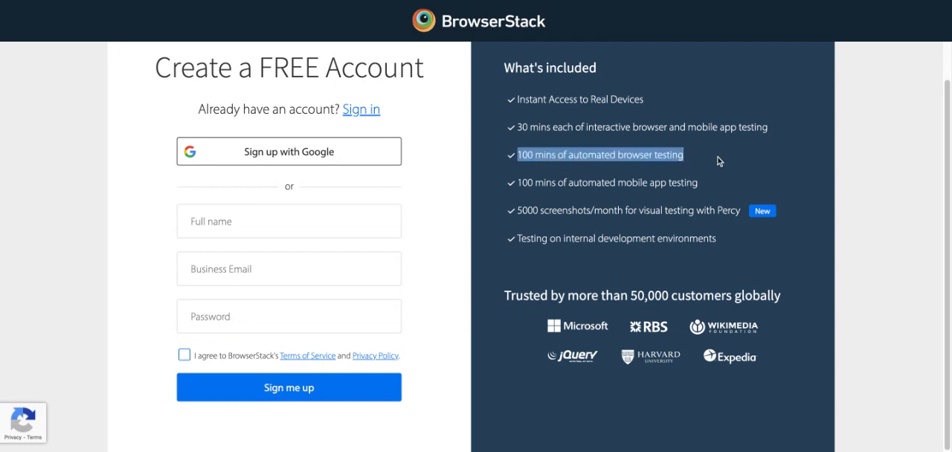
mouse_move(720, 161)
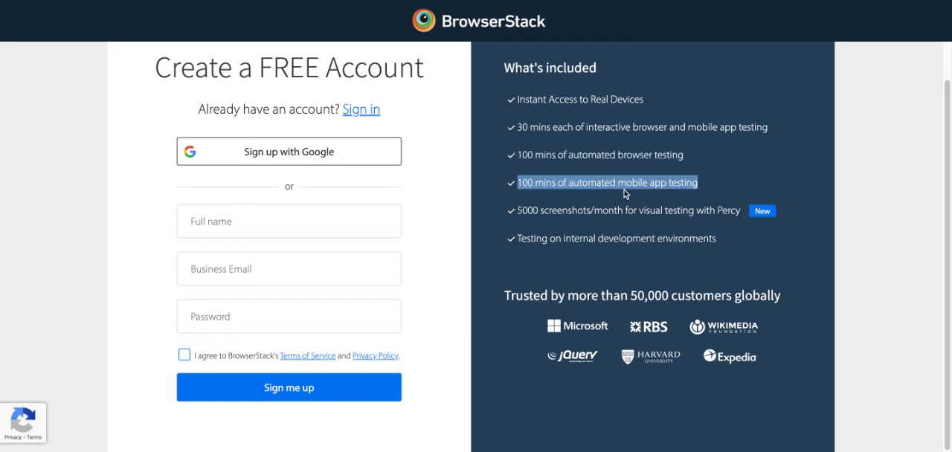
mouse_move(705, 196)
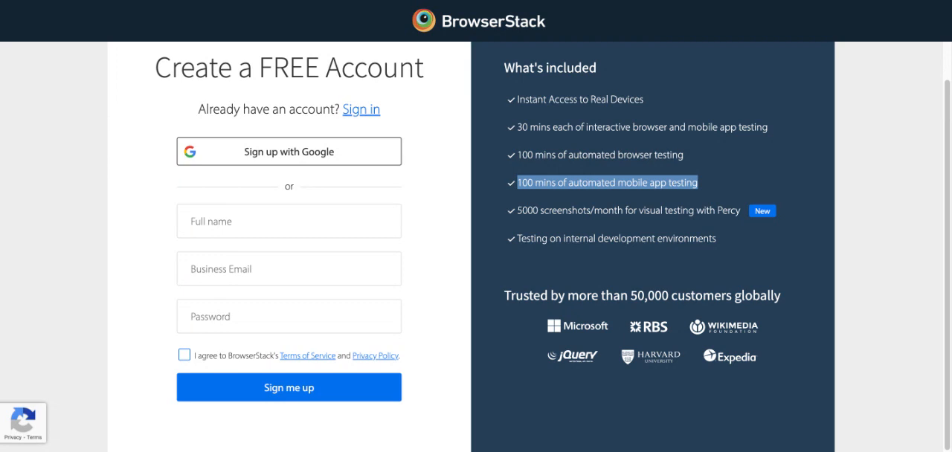
mouse_move(654, 223)
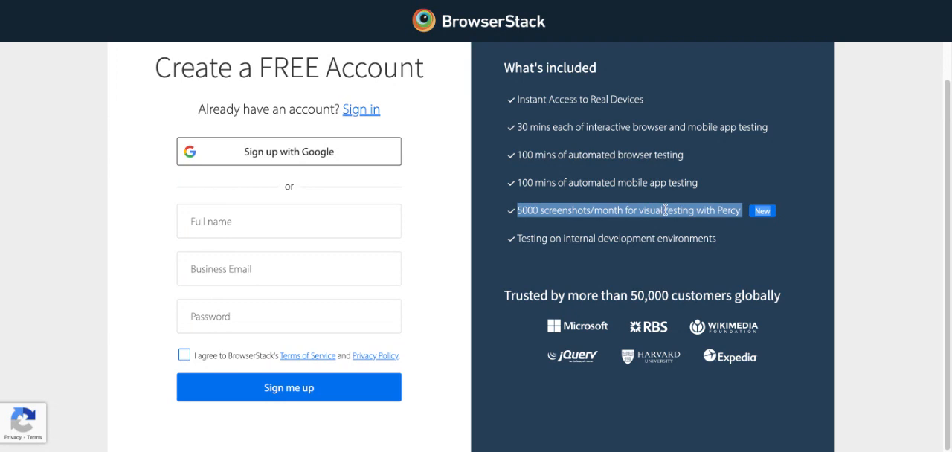
mouse_move(681, 223)
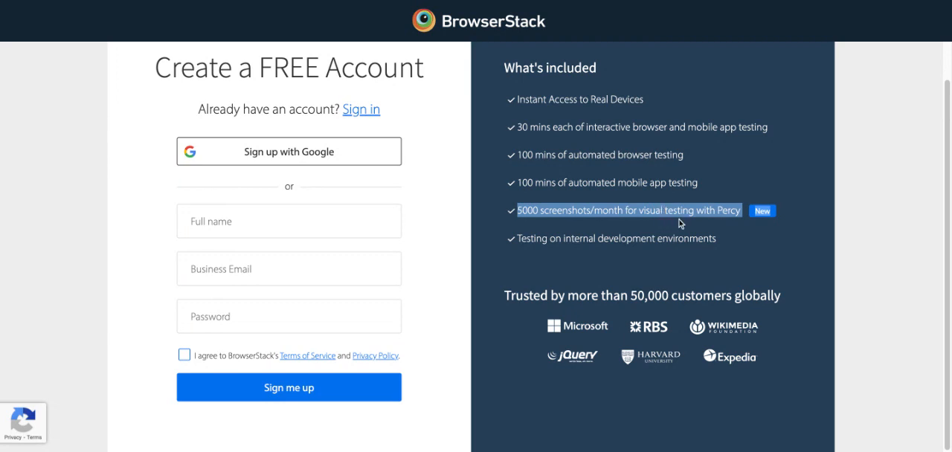
mouse_move(720, 214)
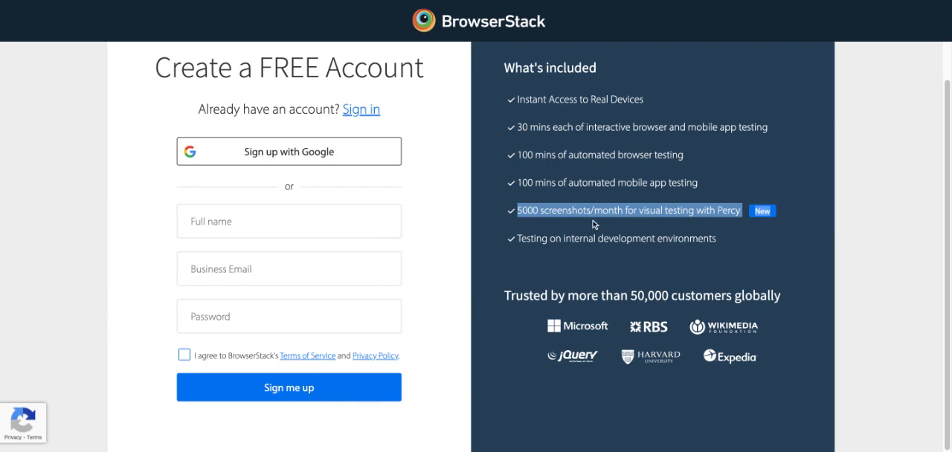
mouse_move(598, 211)
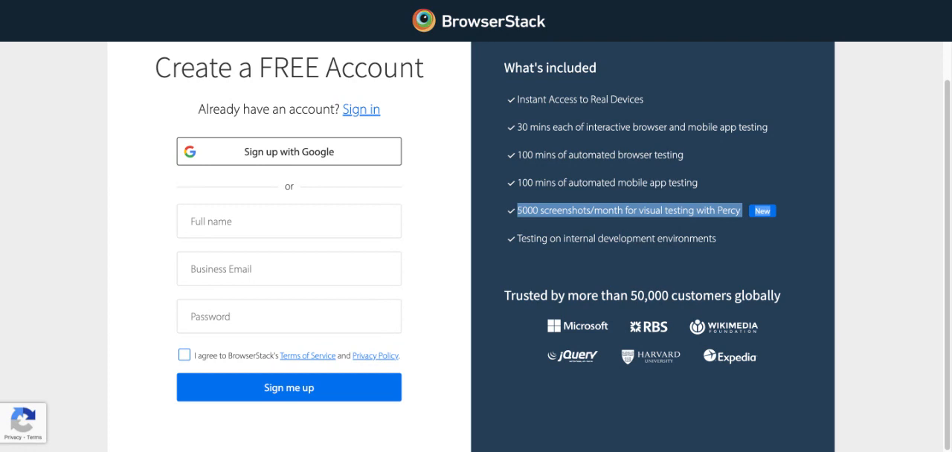
mouse_move(637, 234)
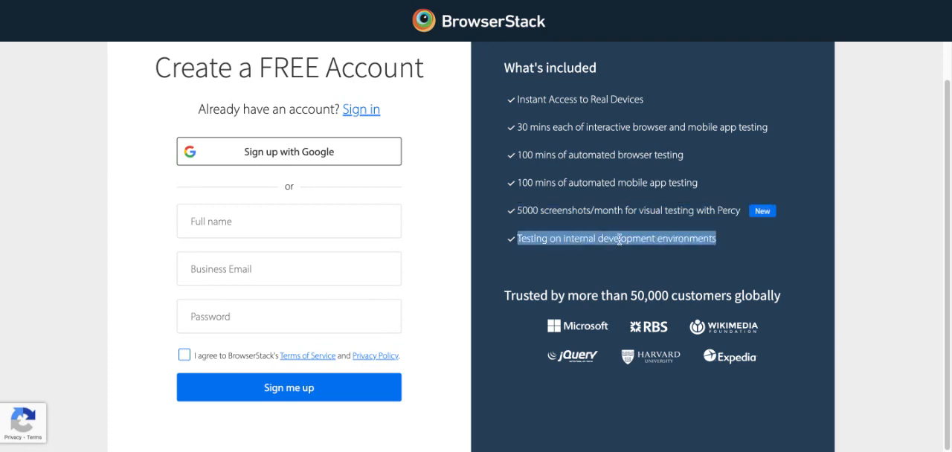
mouse_move(622, 249)
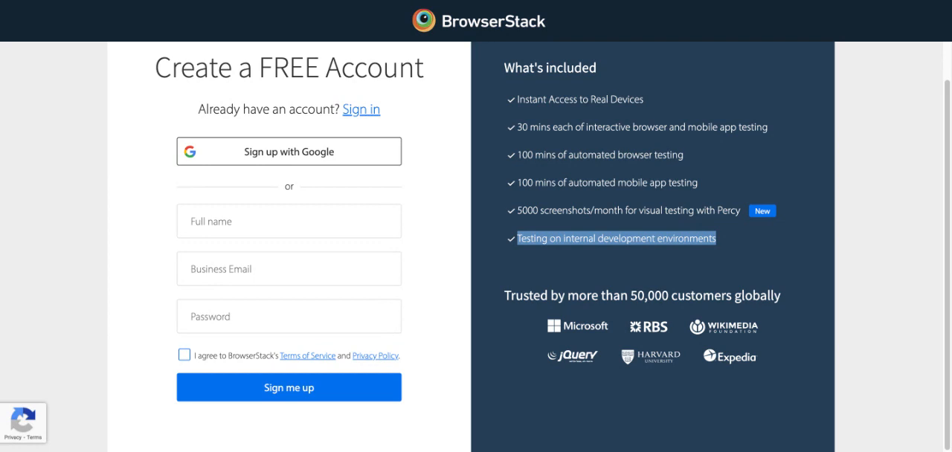
mouse_move(536, 214)
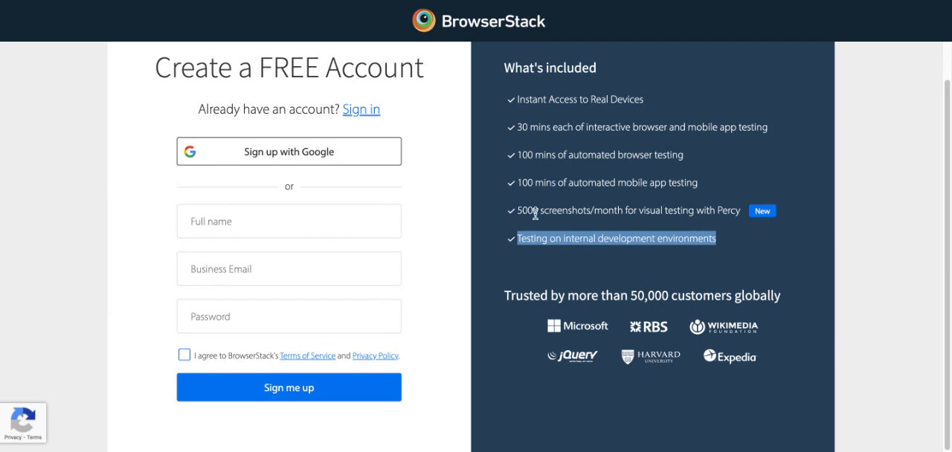
mouse_move(553, 226)
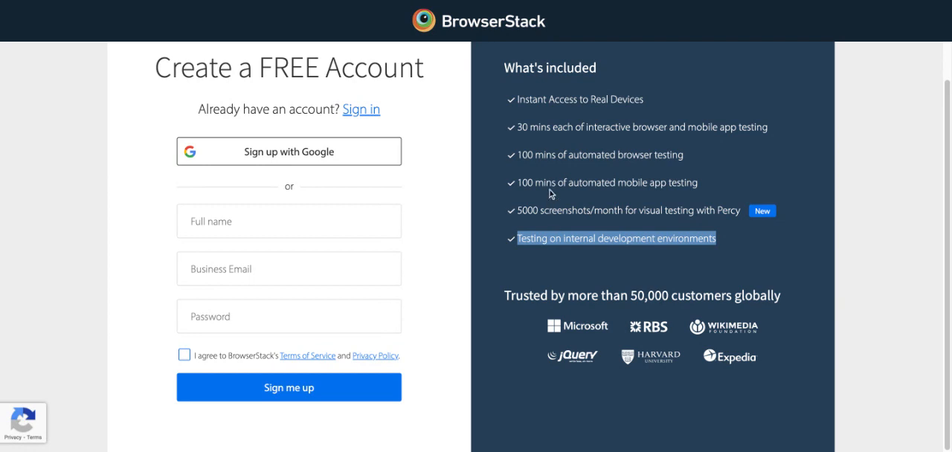
mouse_move(533, 179)
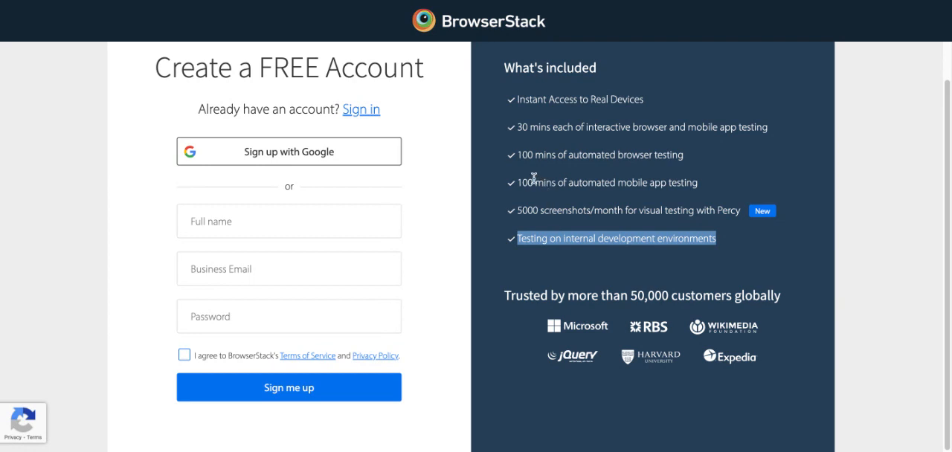